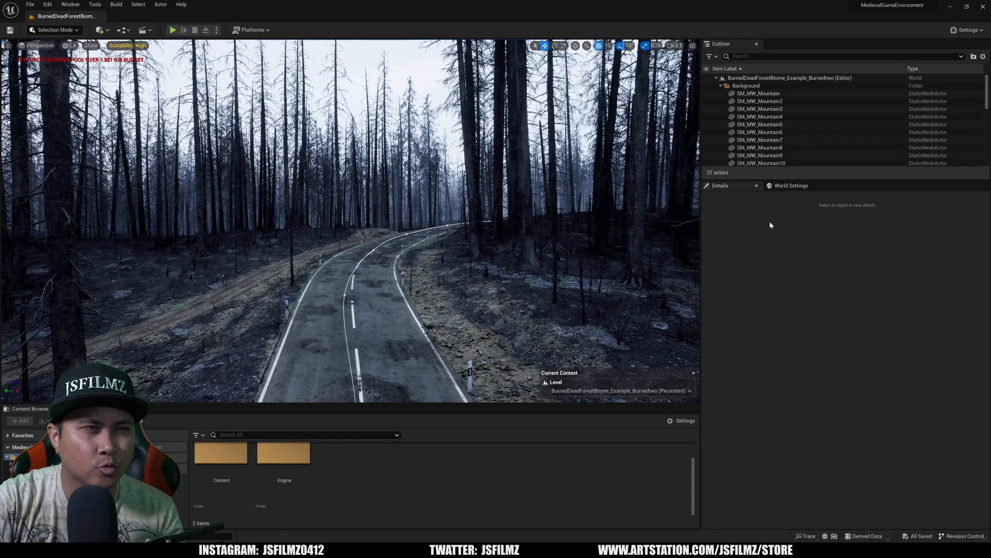
# Step: Fly the viewport camera out until the whole burned forest landscape is visible from above
pyautogui.click(40, 44)
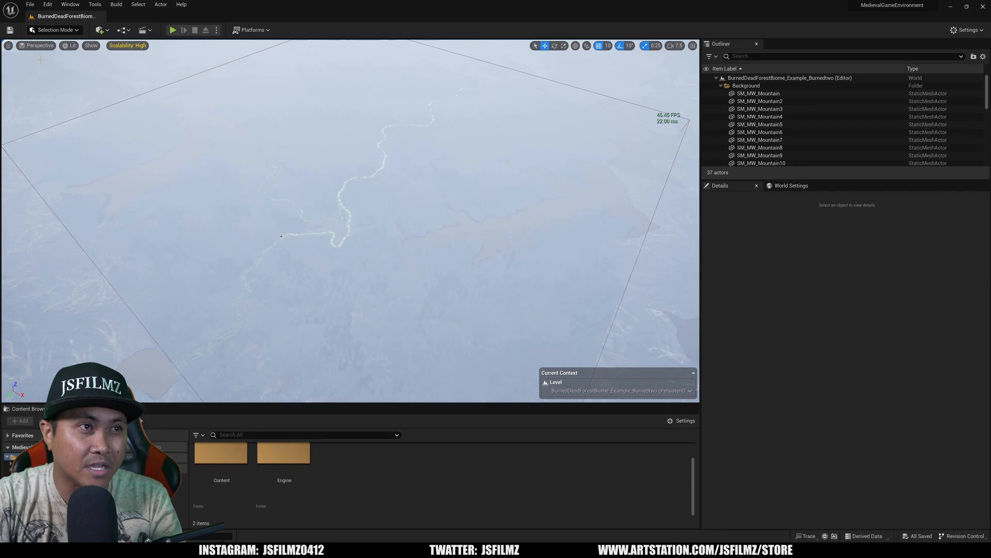
pyautogui.click(70, 44)
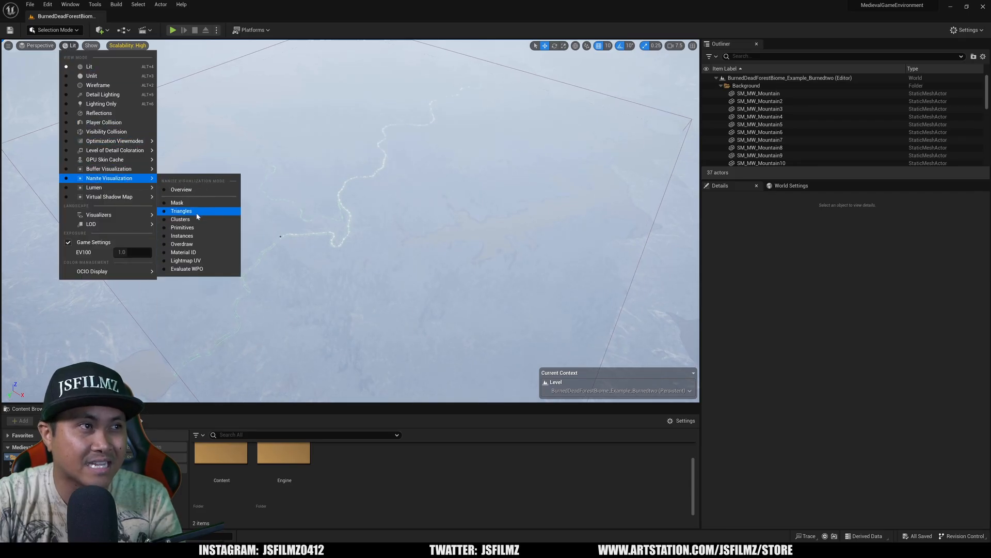
pyautogui.click(182, 211)
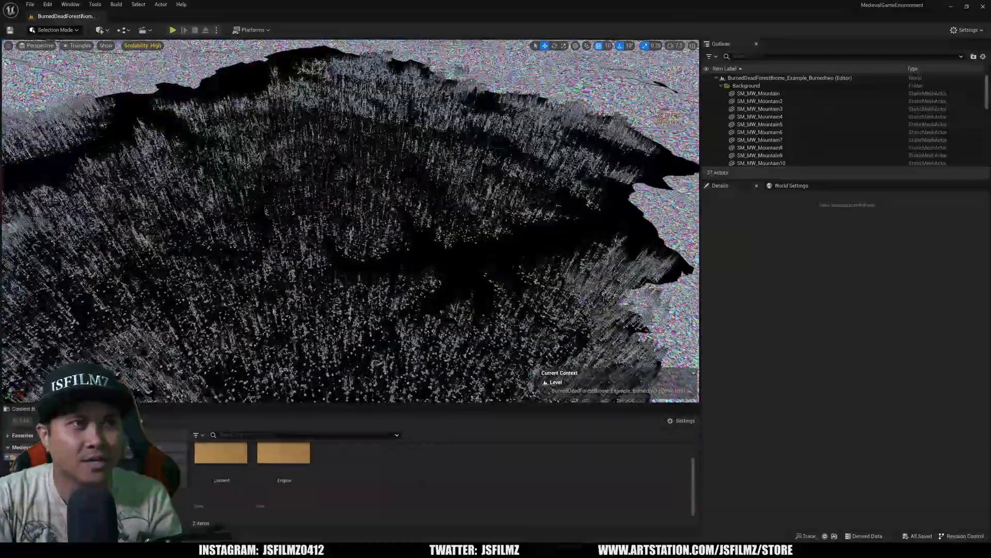
pyautogui.click(75, 44)
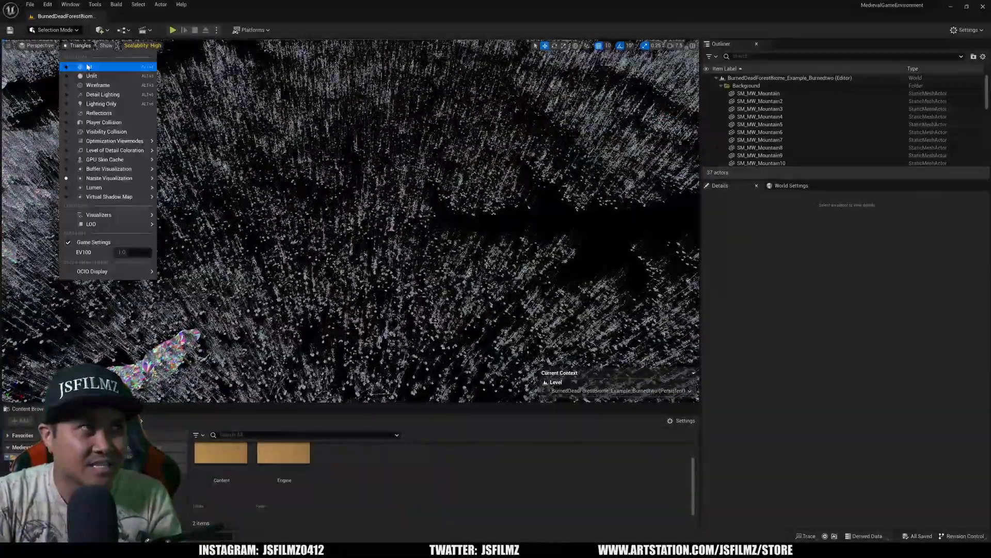
pyautogui.click(91, 66)
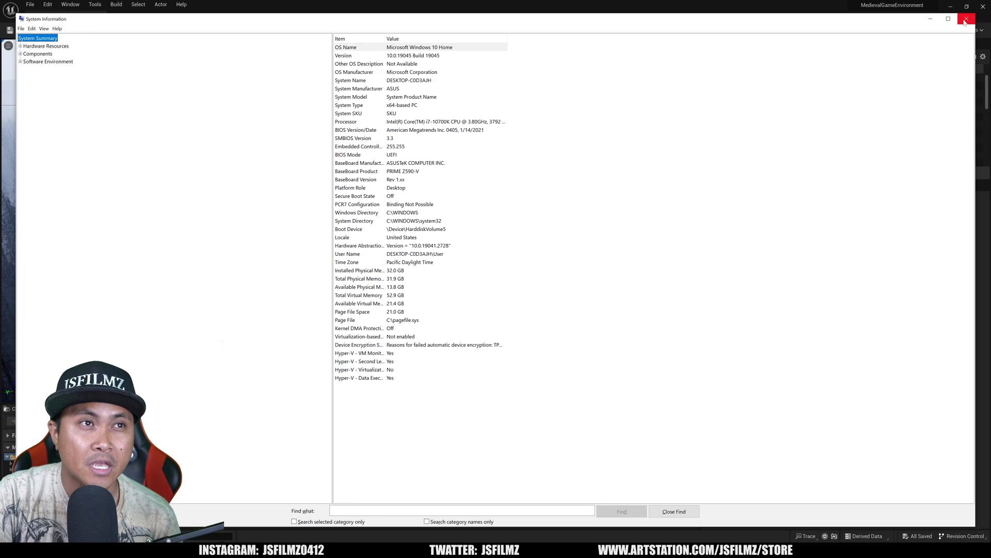
# Step: Close the System Information window after reviewing the system summary
pyautogui.click(967, 19)
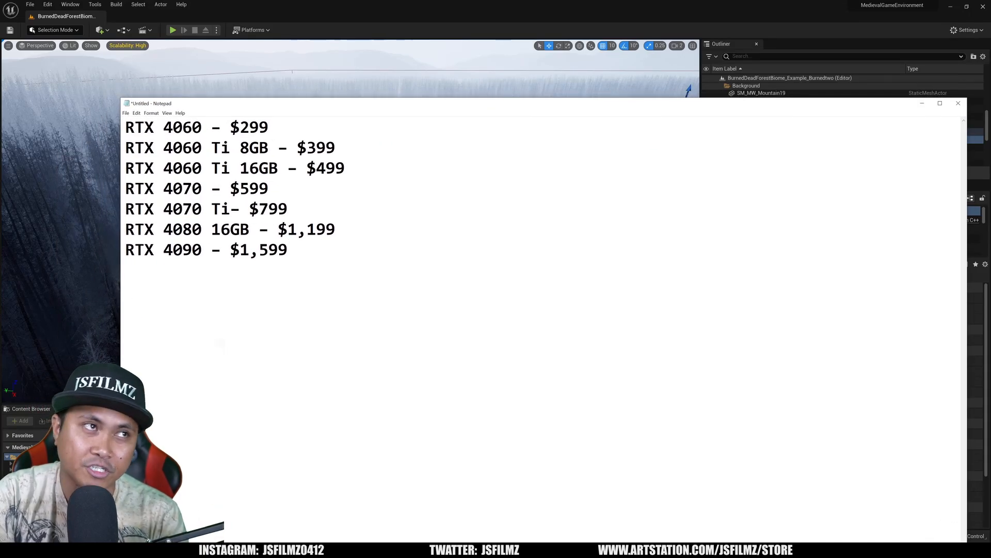
# Step: Highlight the RTX 4060, 4070 and high-end groups in turn and note 1440p beside the RTX 4070 Ti
pyautogui.moveTo(126, 127); pyautogui.dragTo(337, 147)
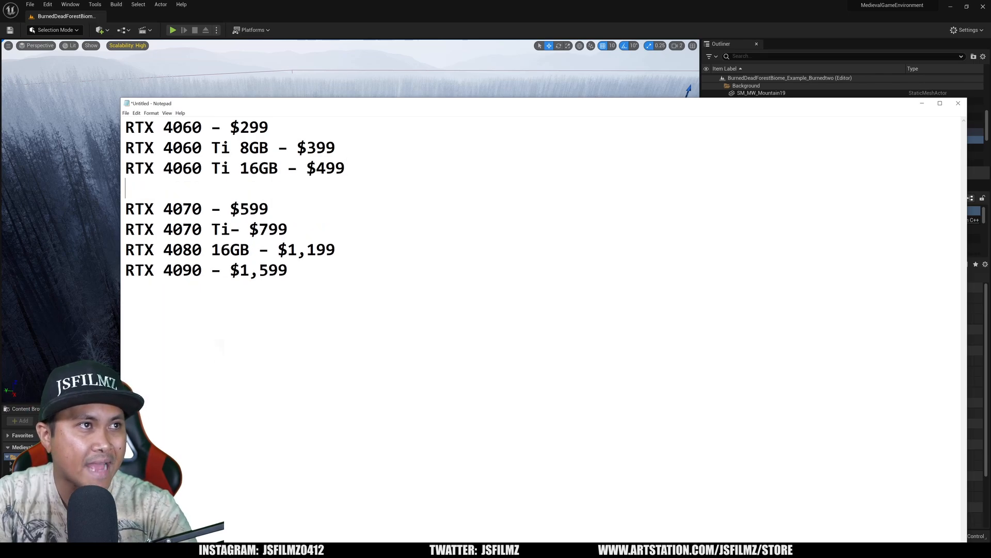
pyautogui.moveTo(152, 127); pyautogui.dragTo(345, 169)
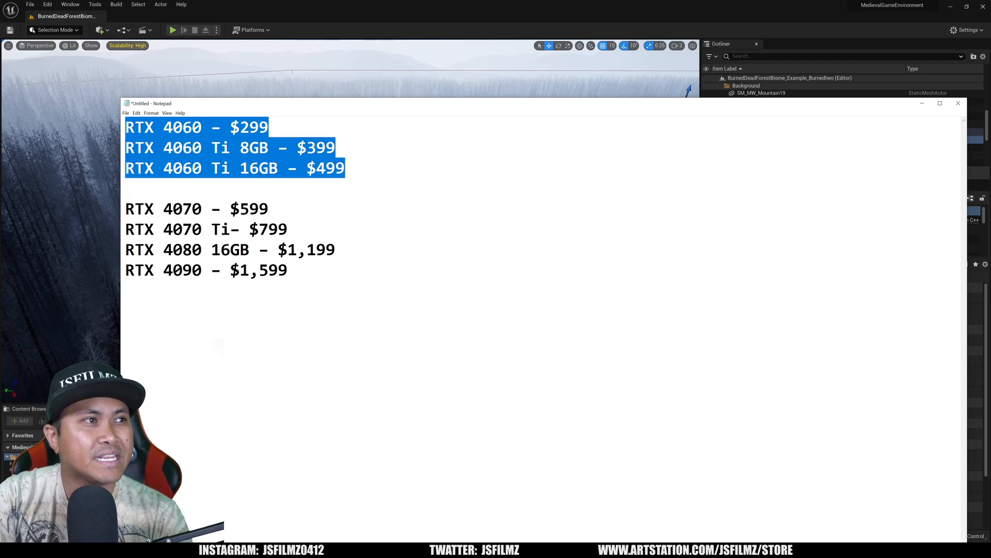
pyautogui.moveTo(125, 209); pyautogui.dragTo(286, 230)
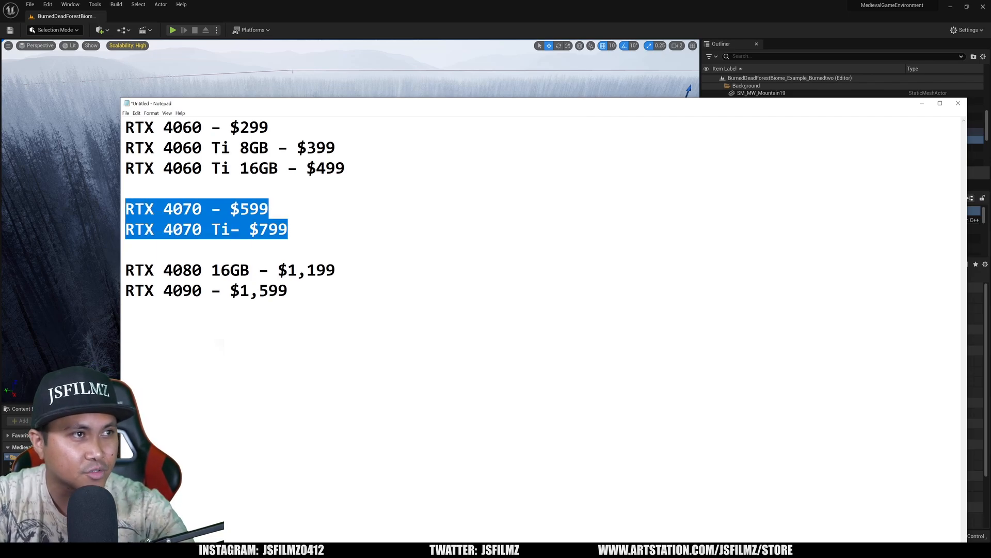
pyautogui.write('144')
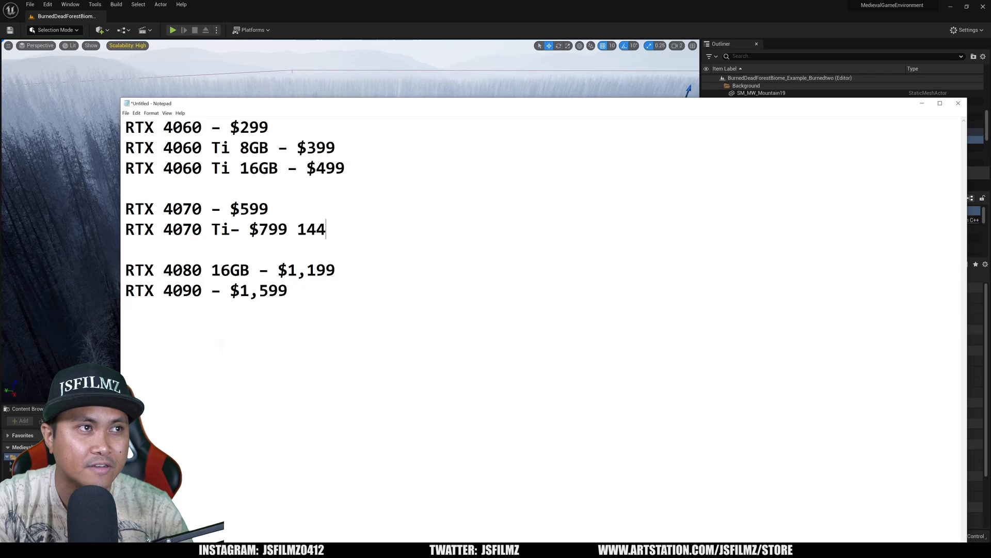
pyautogui.write('0p')
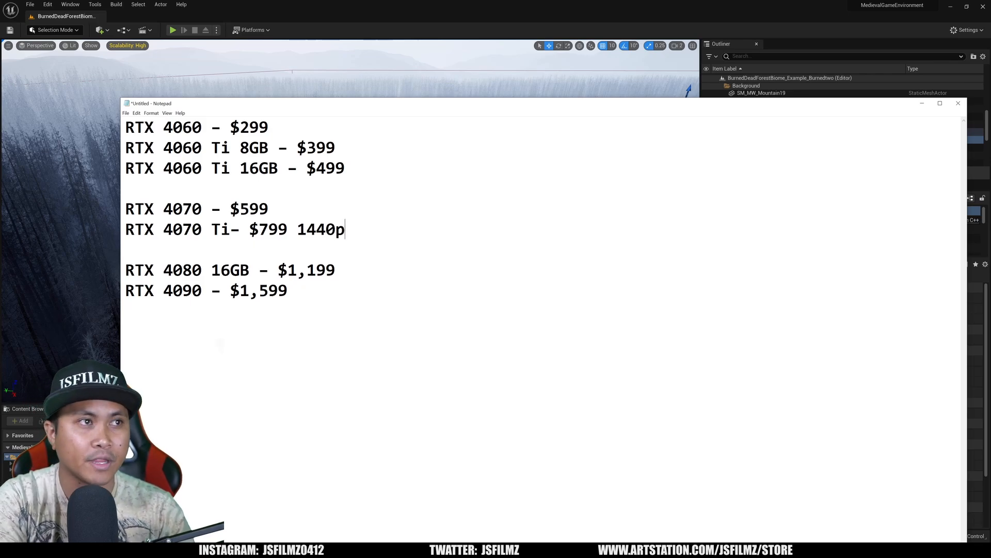
pyautogui.moveTo(126, 269); pyautogui.dragTo(288, 290)
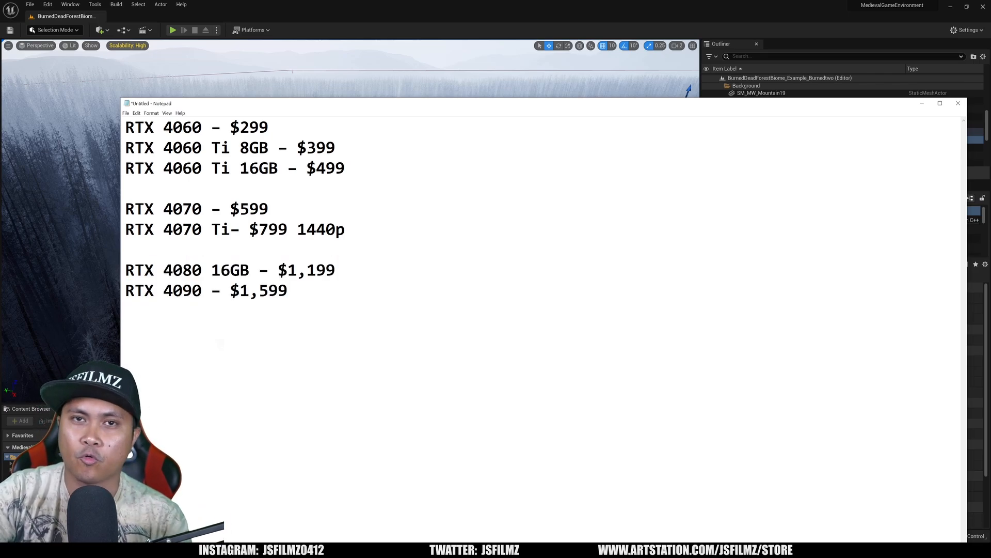
pyautogui.moveTo(286, 168); pyautogui.dragTo(345, 168)
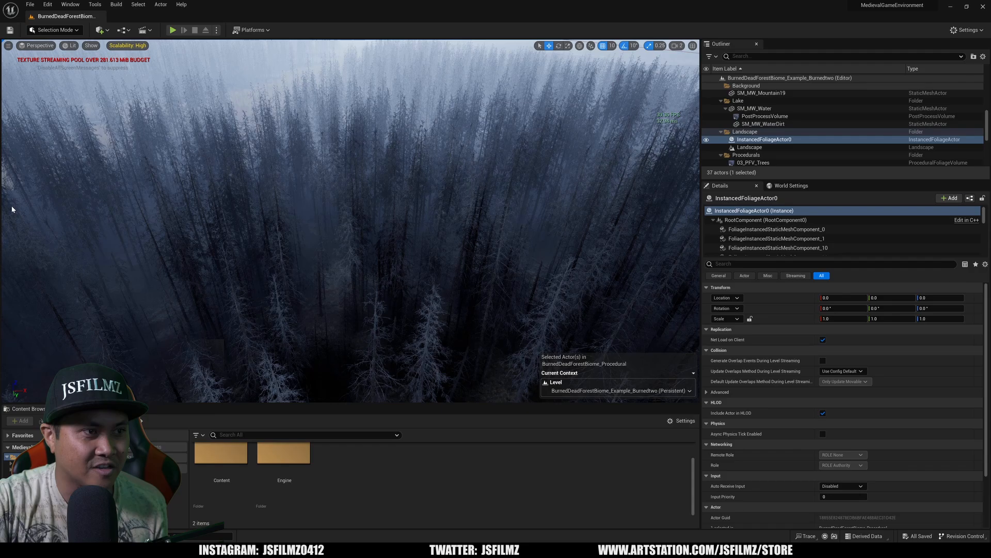
# Step: Browse into Cinematics > Takes and open the 2023-05-21 take folder's level sequence
pyautogui.doubleClick(221, 457)
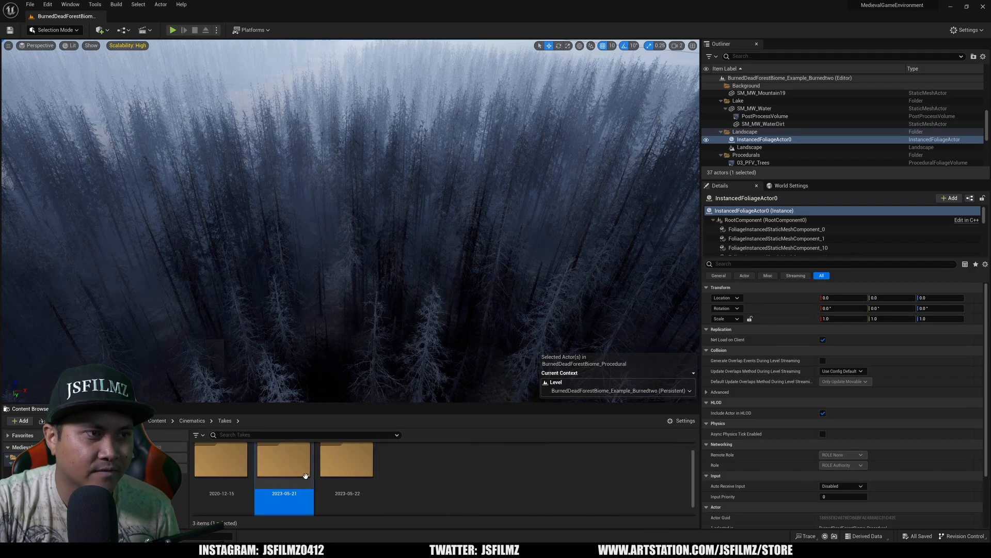
pyautogui.doubleClick(282, 461)
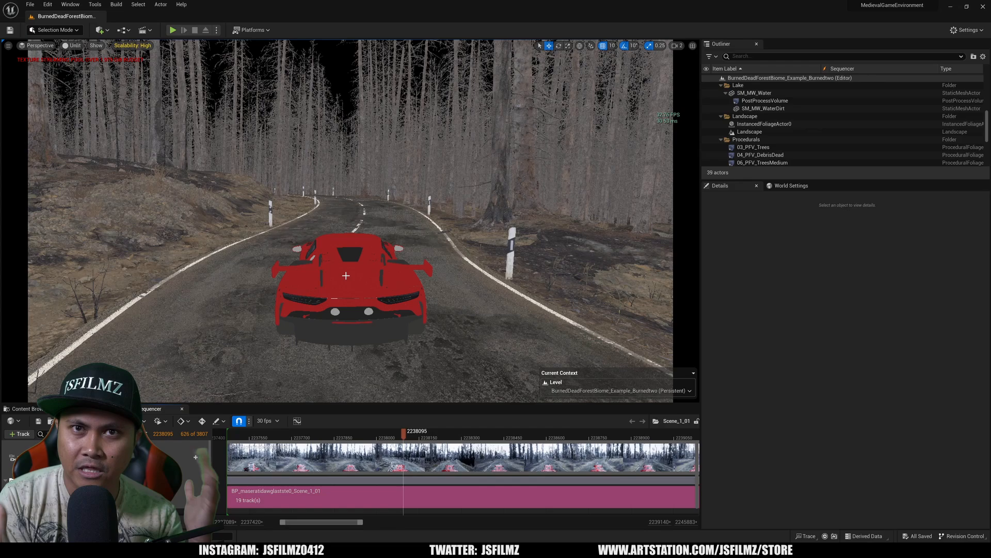
# Step: Switch the viewport shading from Unlit to Lit to show the car scene fully lit
pyautogui.click(74, 45)
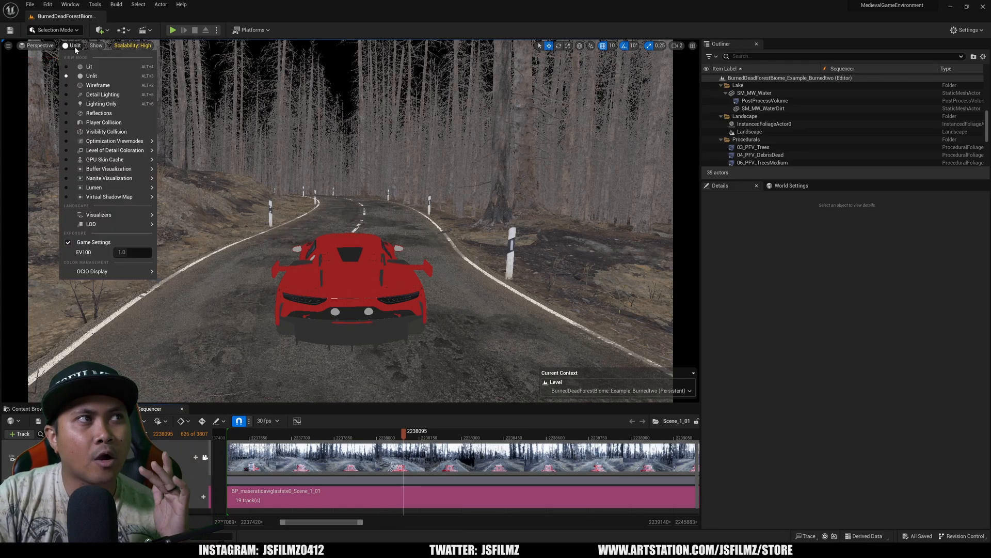
pyautogui.click(89, 66)
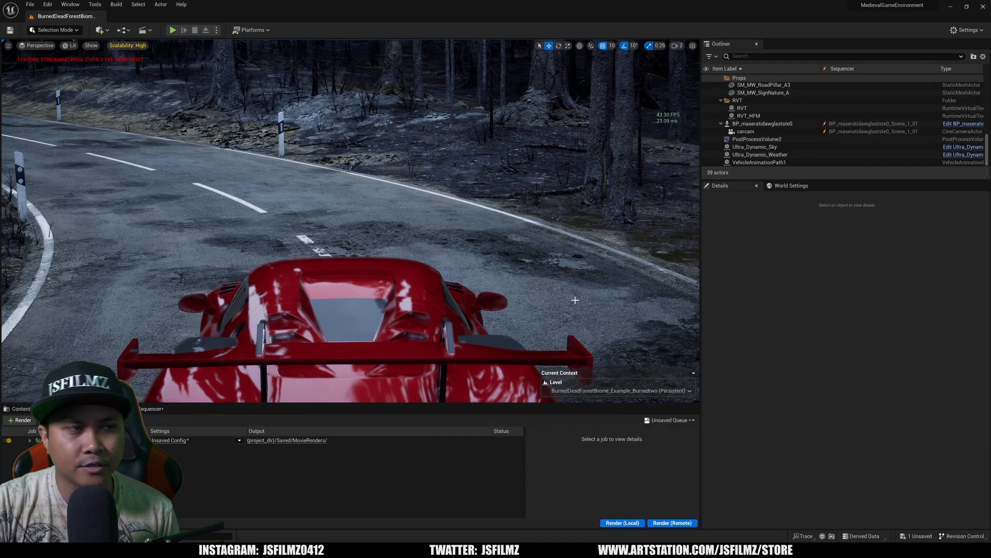
# Step: Load the lumen21may6k preset into the render job's settings, replacing the unsaved ones
pyautogui.click(622, 167)
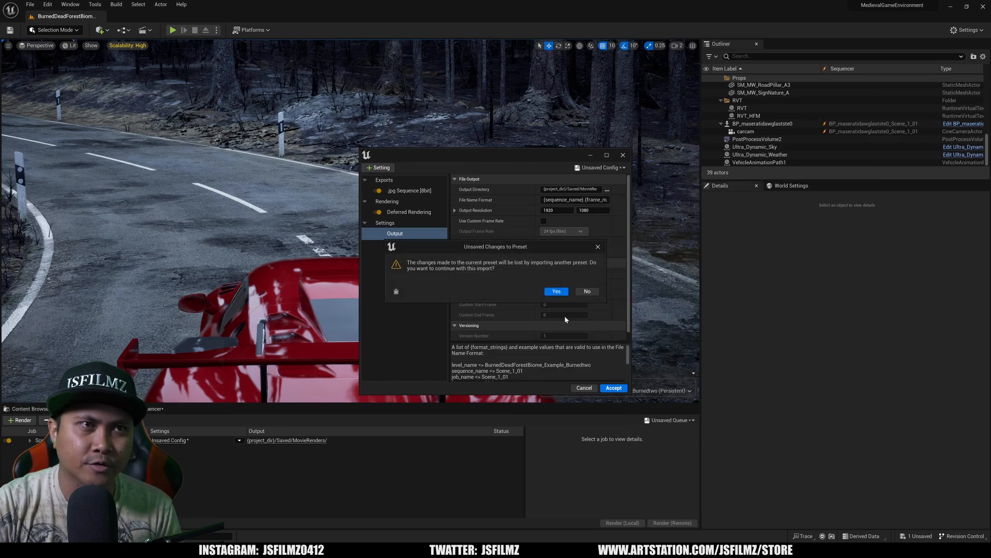
pyautogui.click(556, 291)
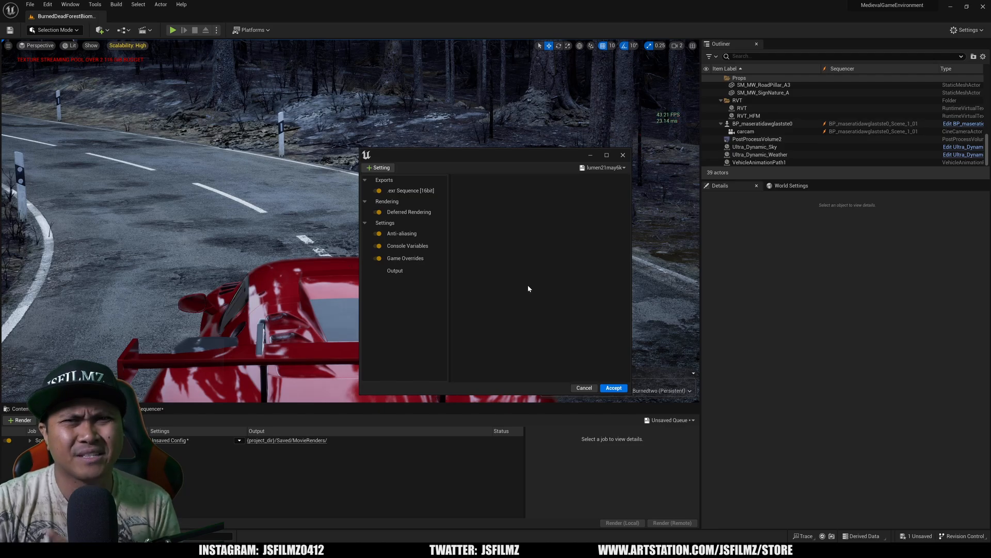
pyautogui.click(395, 271)
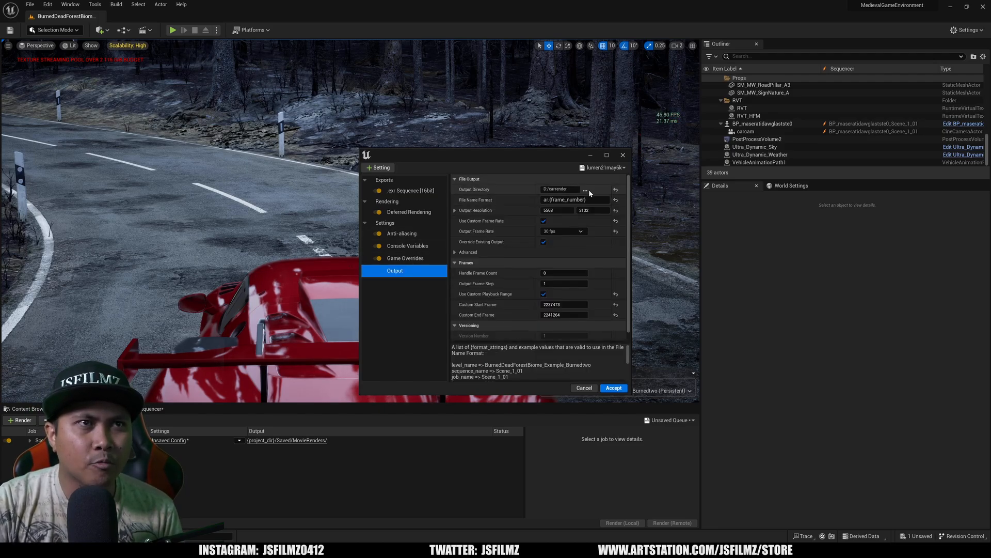
# Step: Create a new yo folder on the D drive and select it as the Output Directory
pyautogui.click(585, 189)
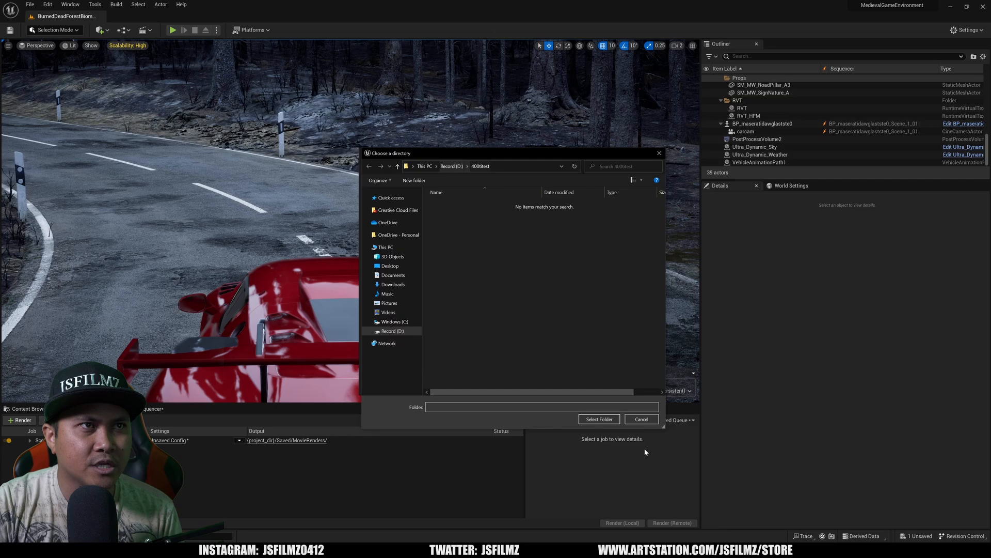
pyautogui.rightClick(537, 285)
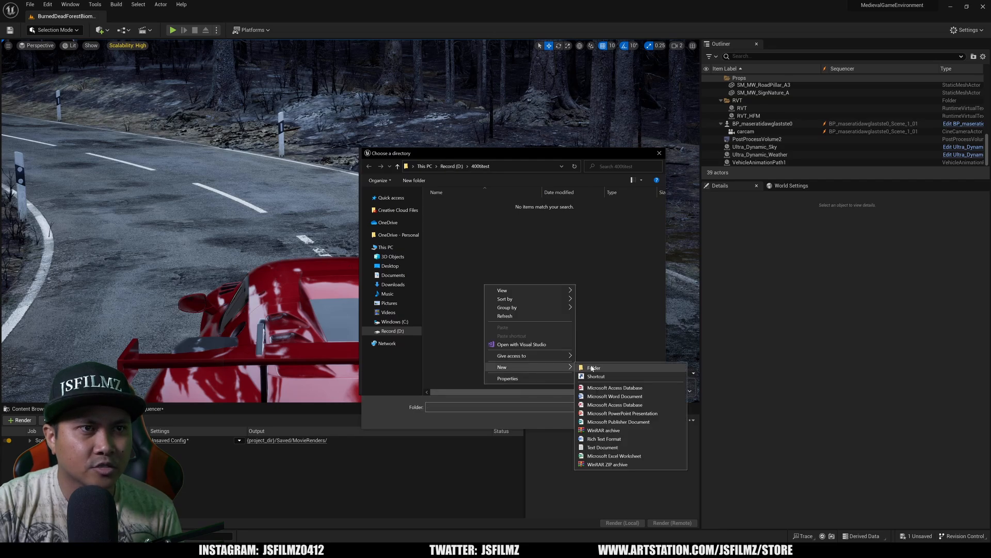
pyautogui.click(592, 367)
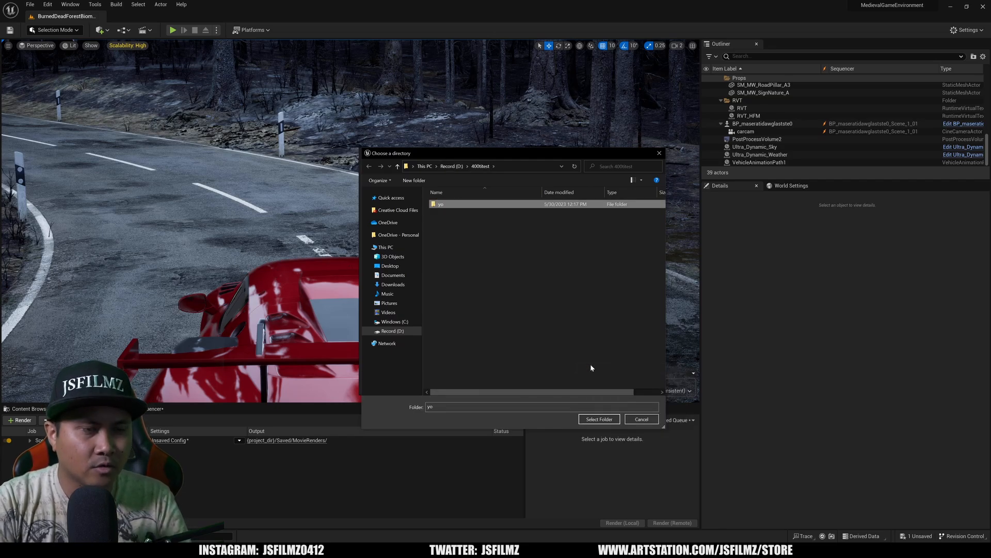
pyautogui.click(597, 419)
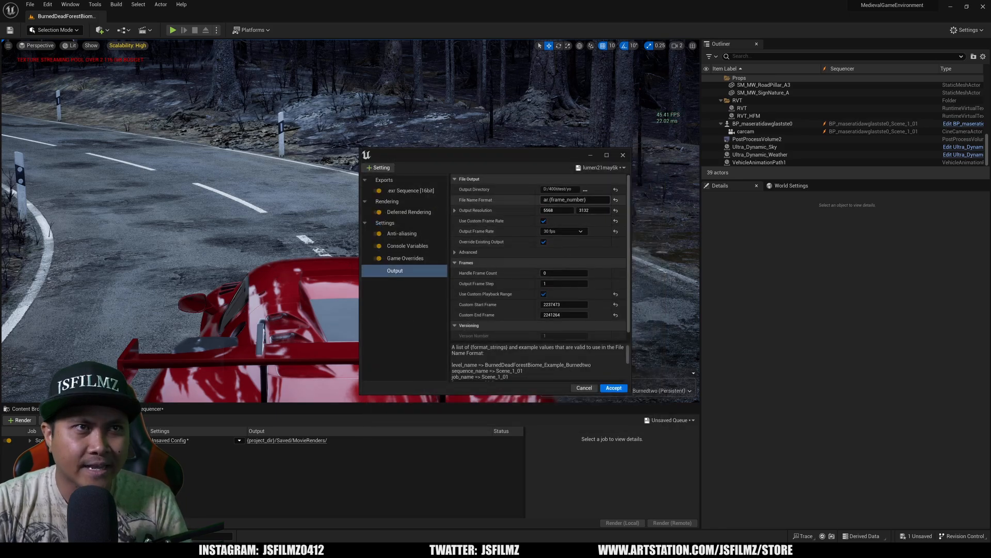
# Step: Edit the File Name Format in the Output section and accept the job settings
pyautogui.click(574, 199)
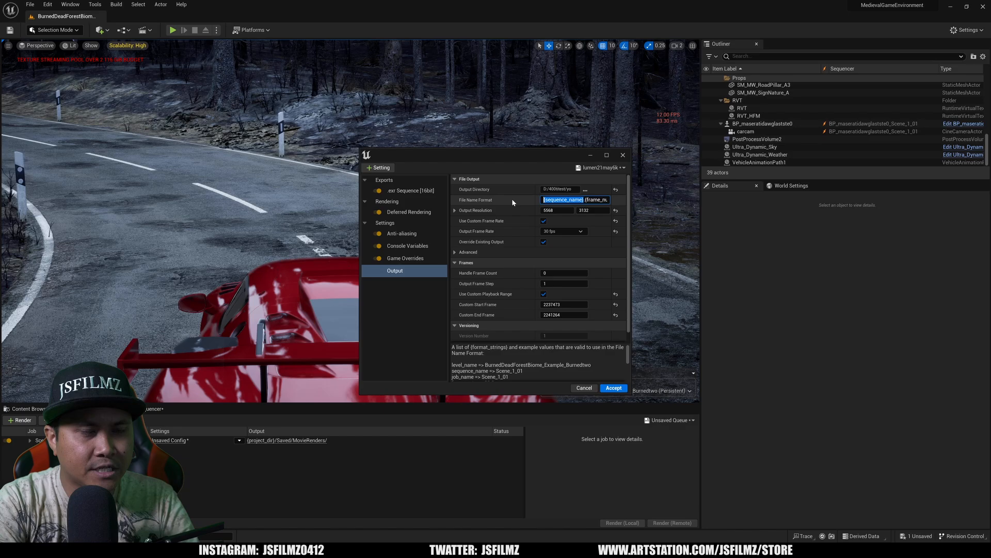
pyautogui.click(395, 271)
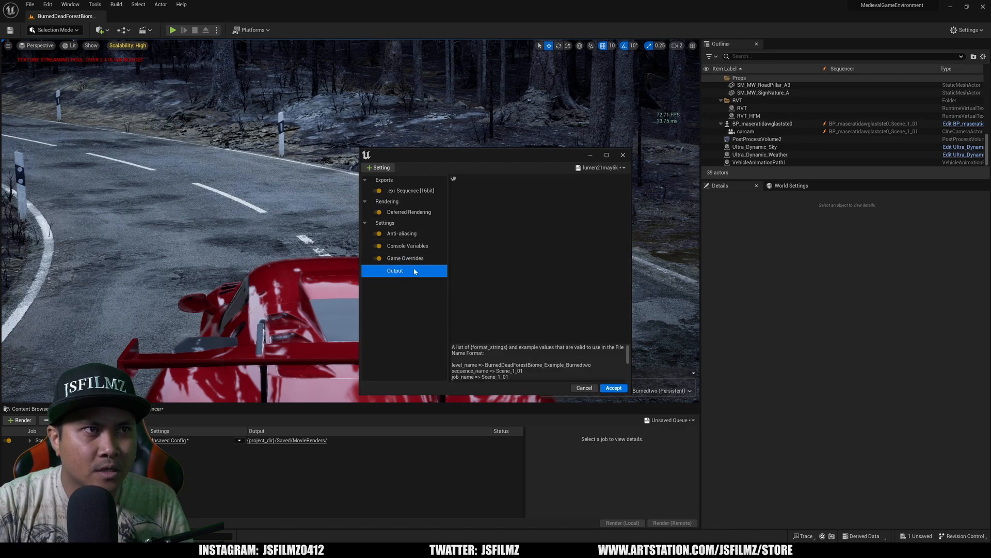
pyautogui.click(395, 271)
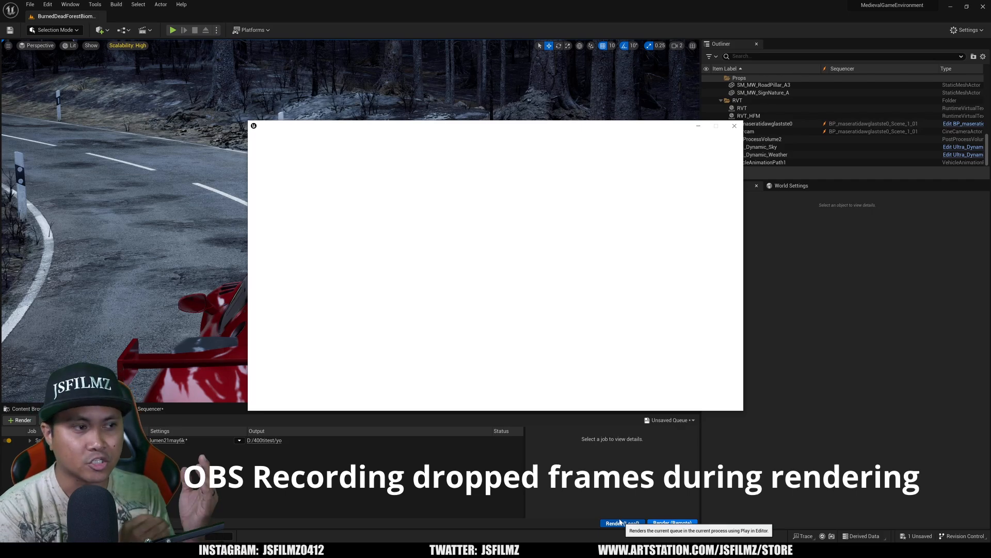
# Step: Start a local render of the queued Scene_1_01 car sequence
pyautogui.click(621, 522)
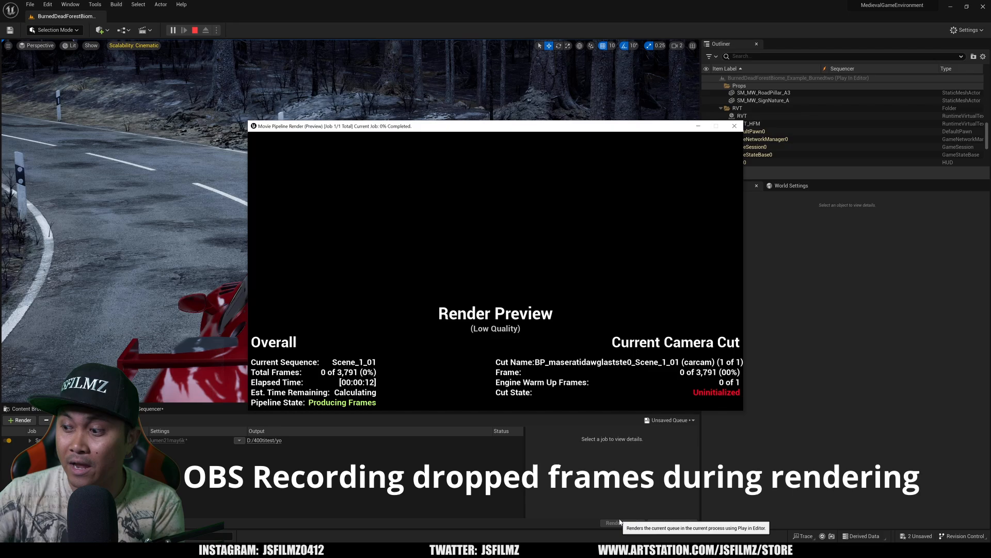